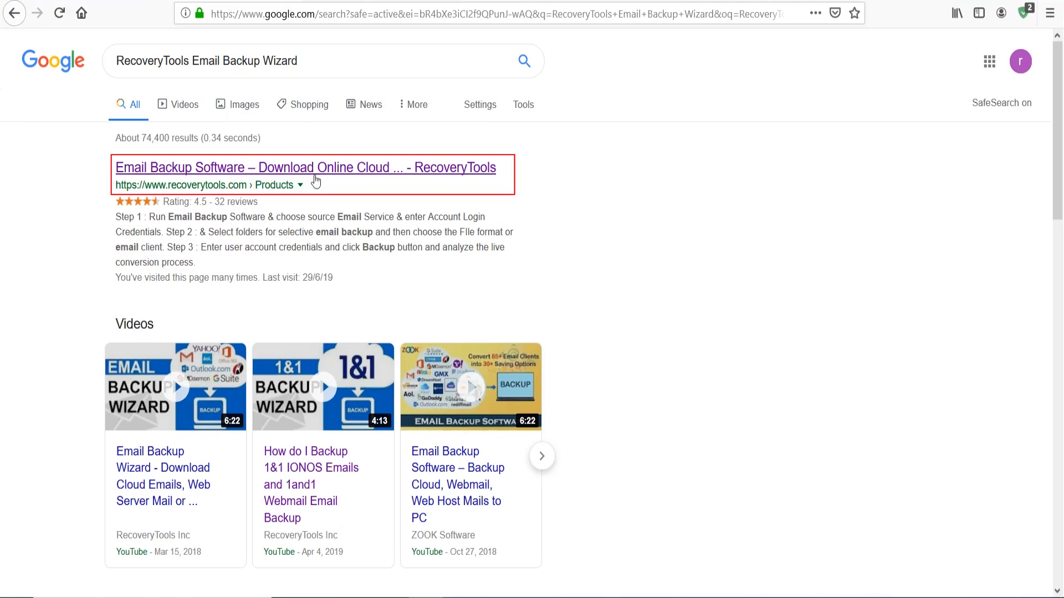
{"action": "mouse_move", "coordinate": [292, 175]}
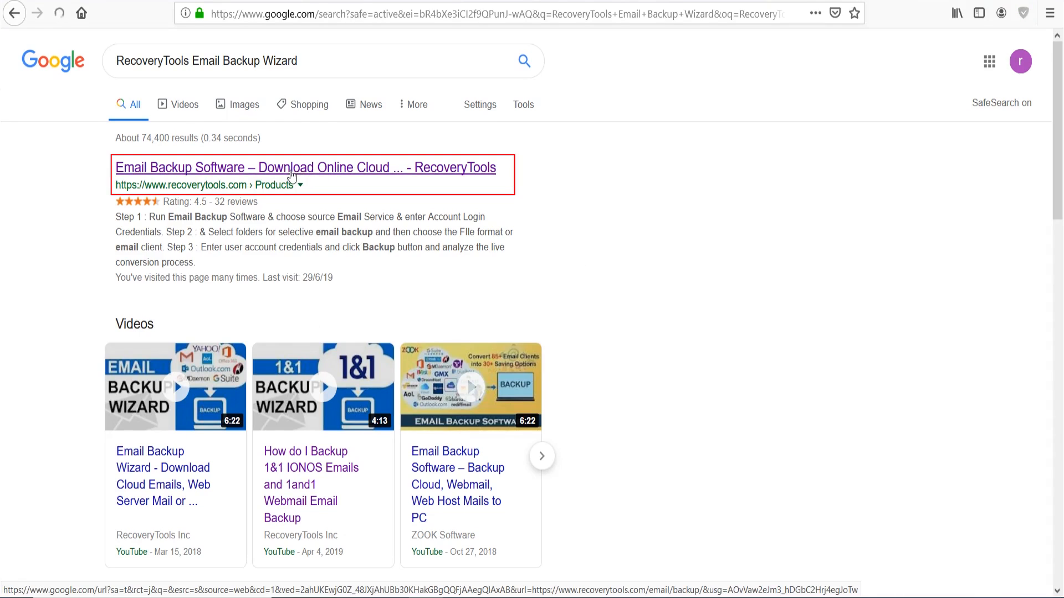
Open the RecoveryTools Email Backup page and save the setup-email-backup.exe installer
{"action": "left_click", "coordinate": [305, 167]}
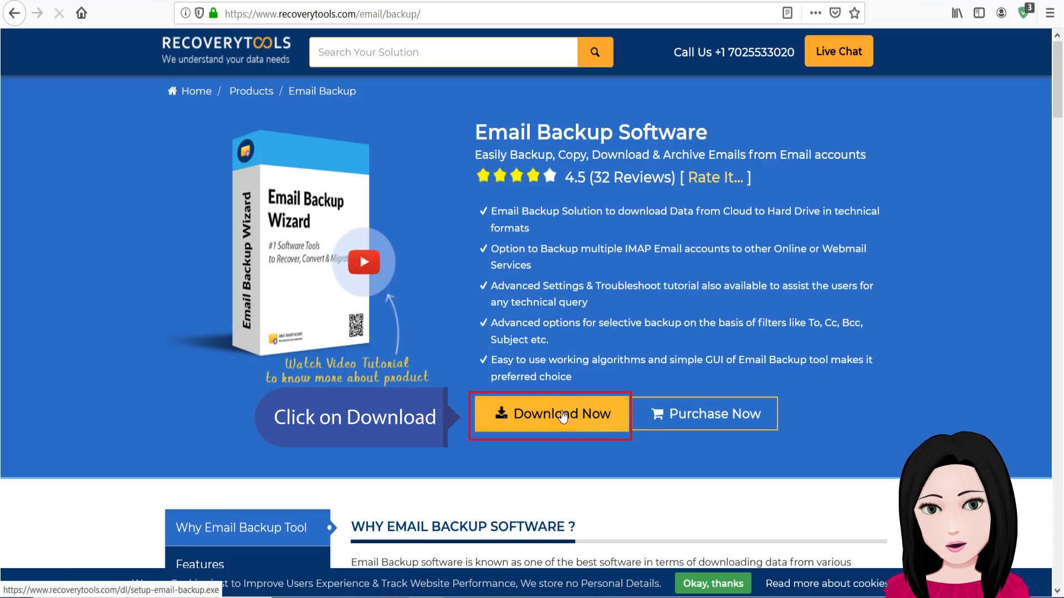
{"action": "left_click", "coordinate": [550, 414]}
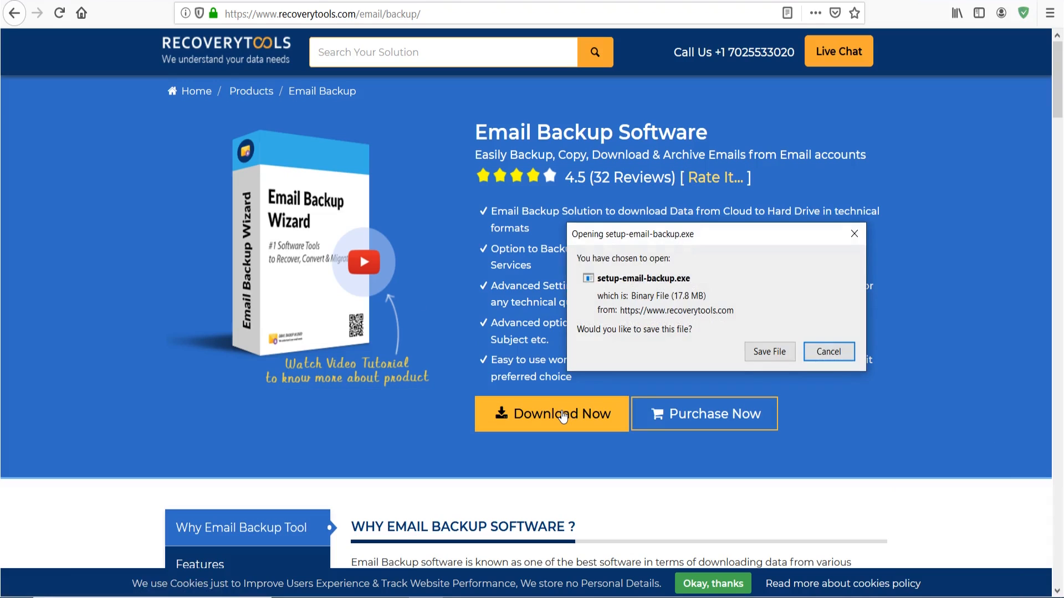
{"action": "mouse_move", "coordinate": [768, 352]}
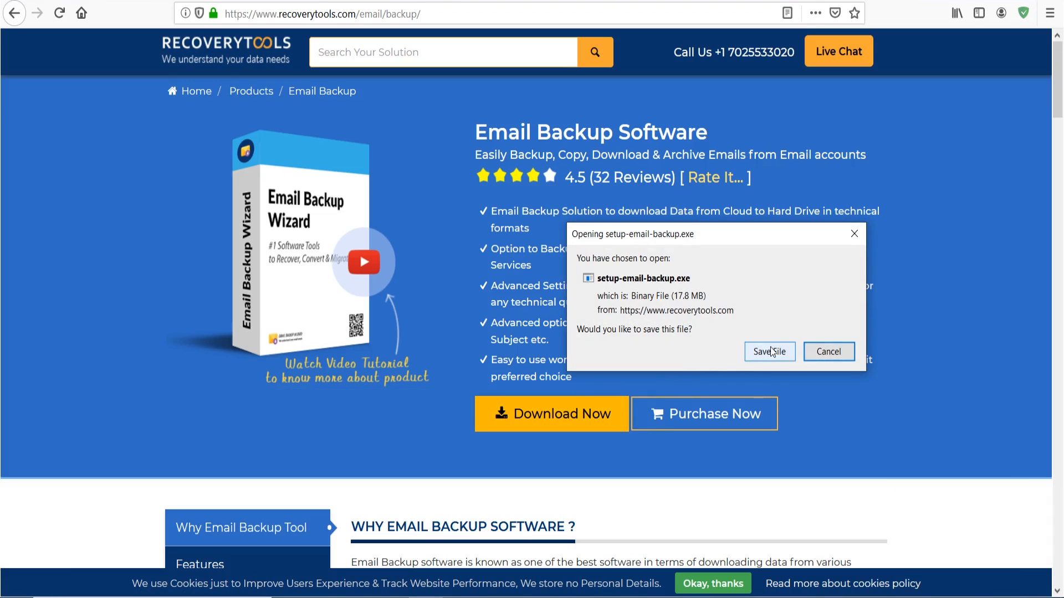
{"action": "left_click", "coordinate": [769, 351]}
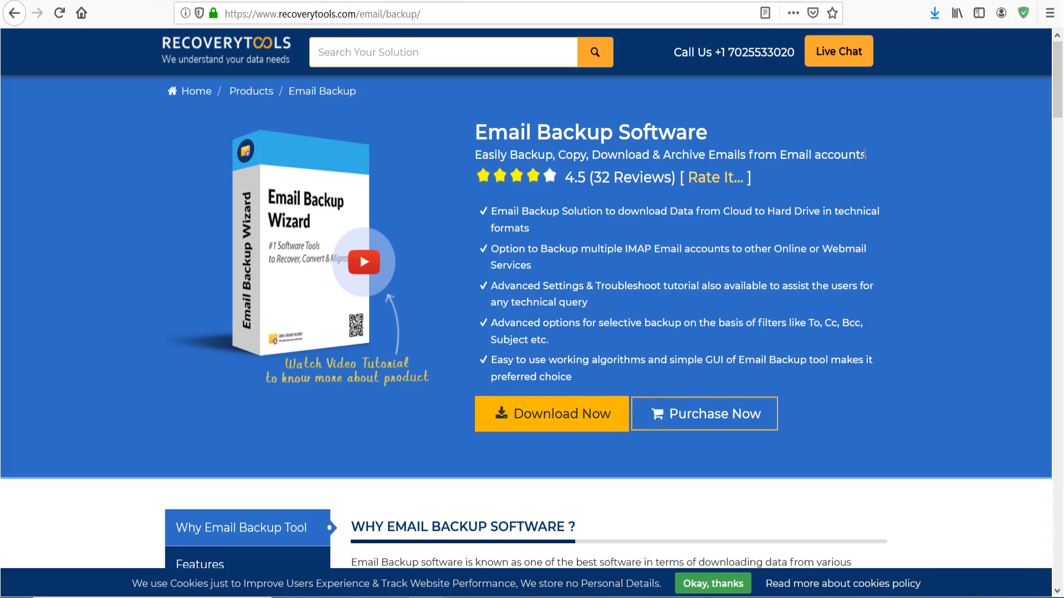
Run the downloaded installer, choose English, and accept the license agreement
{"action": "left_click", "coordinate": [933, 12]}
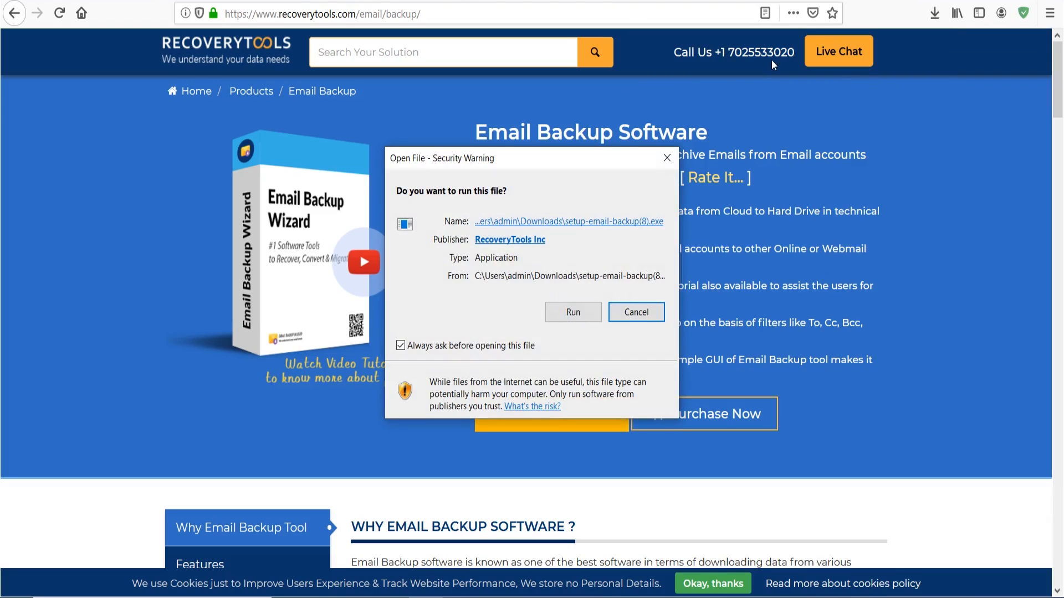
{"action": "left_click", "coordinate": [572, 312]}
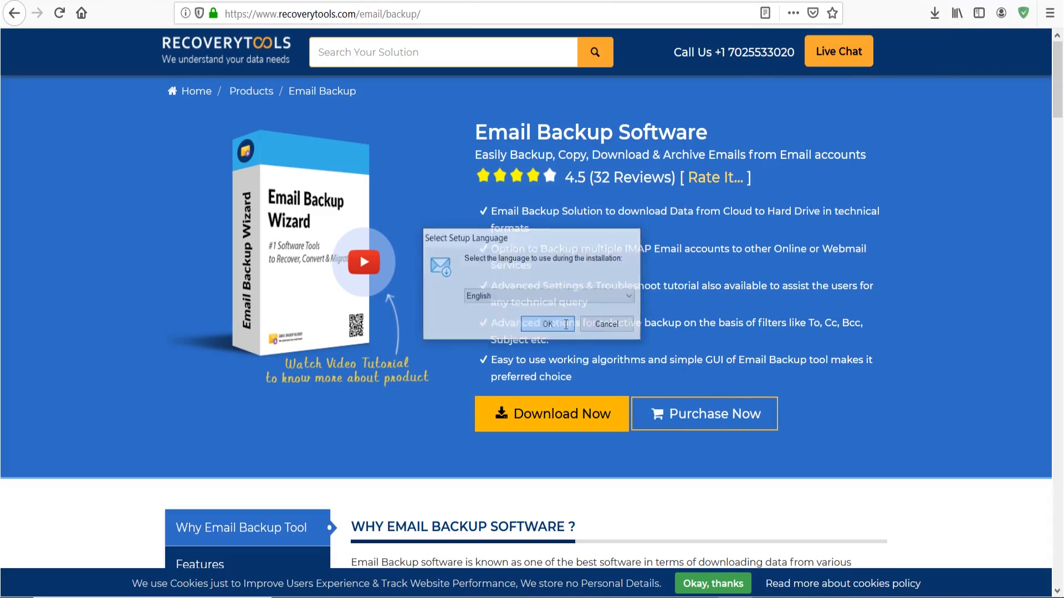
{"action": "left_click", "coordinate": [547, 323]}
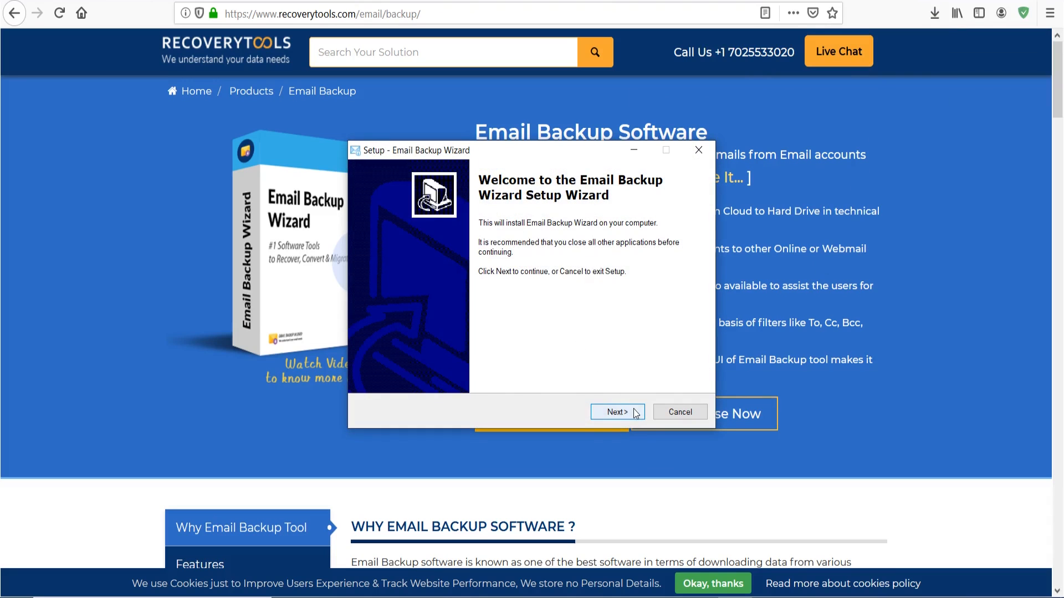
{"action": "left_click", "coordinate": [616, 412]}
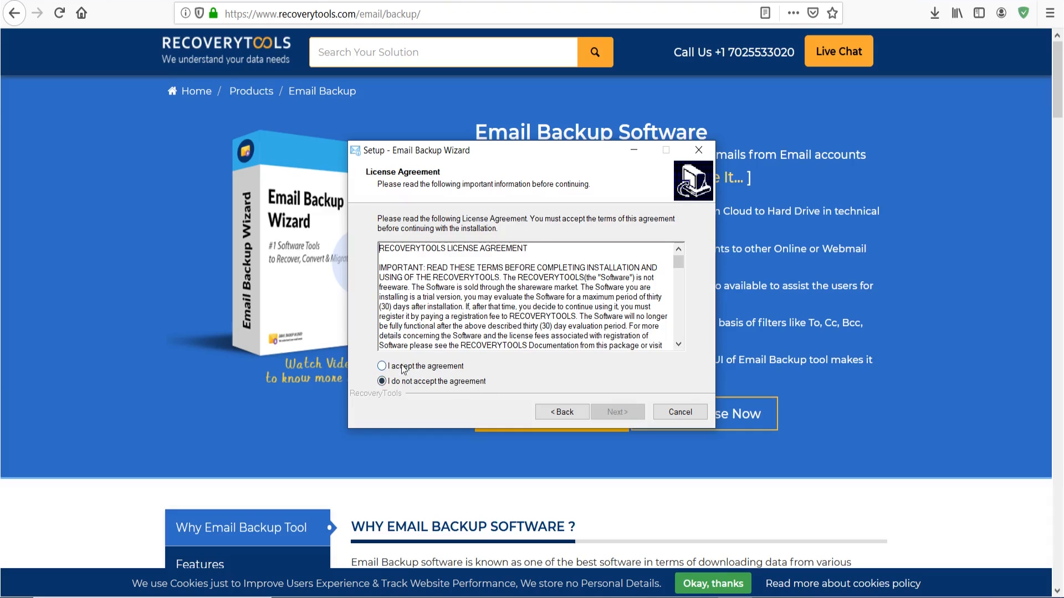
{"action": "left_click", "coordinate": [381, 366]}
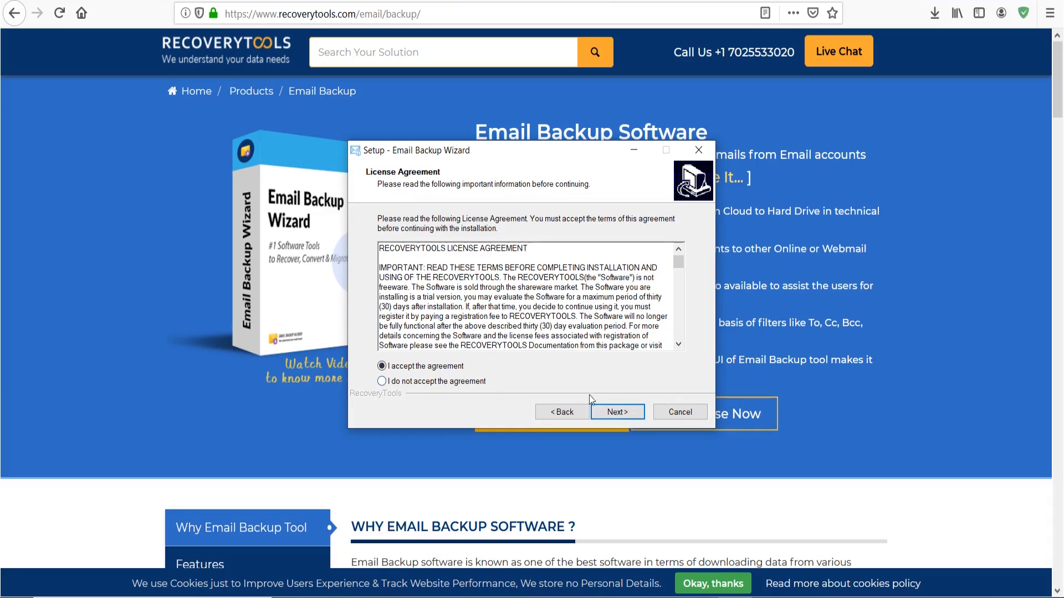
Keep the default install folder and shortcuts, then finish and launch Email Backup Wizard
{"action": "left_click", "coordinate": [616, 412]}
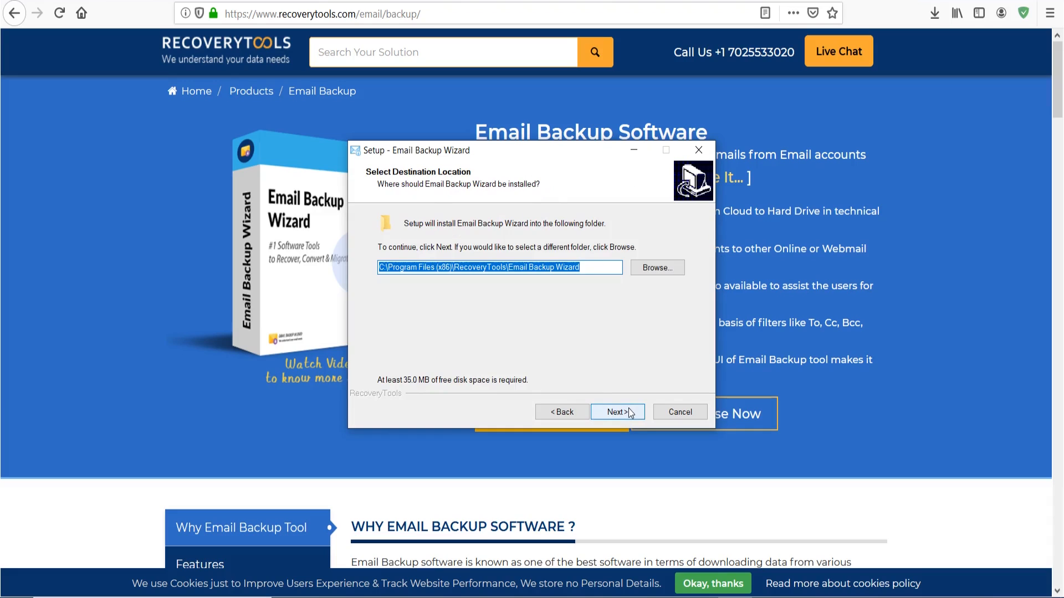
{"action": "left_click", "coordinate": [616, 412]}
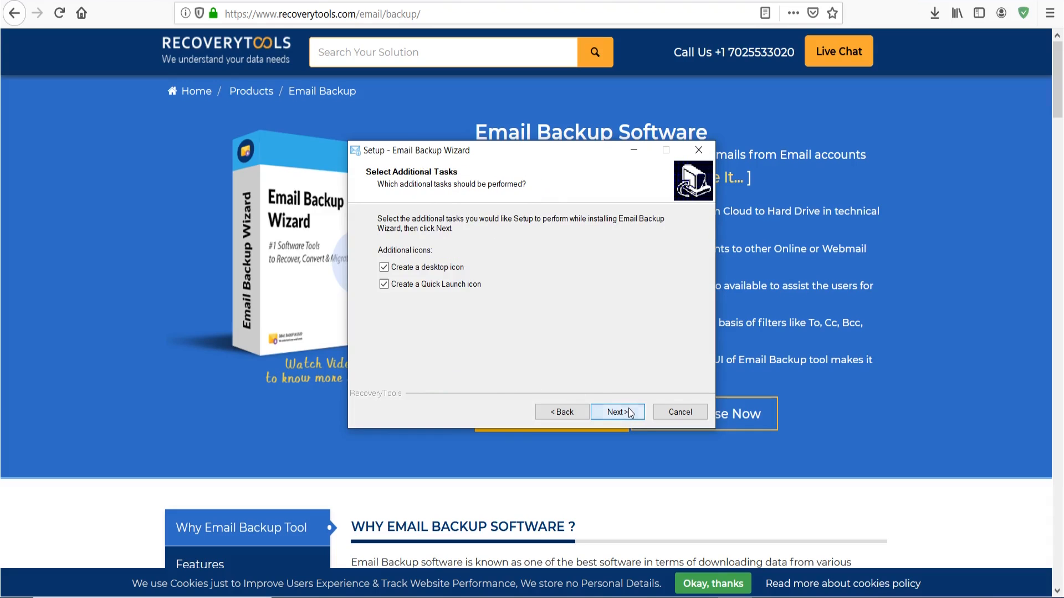
{"action": "left_click", "coordinate": [617, 411]}
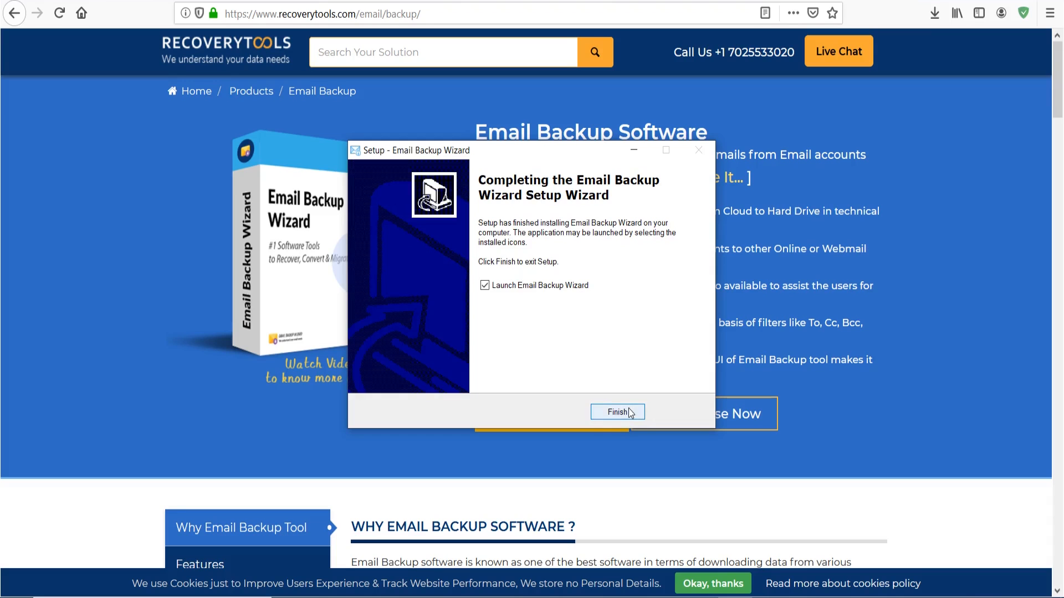
{"action": "left_click", "coordinate": [616, 412]}
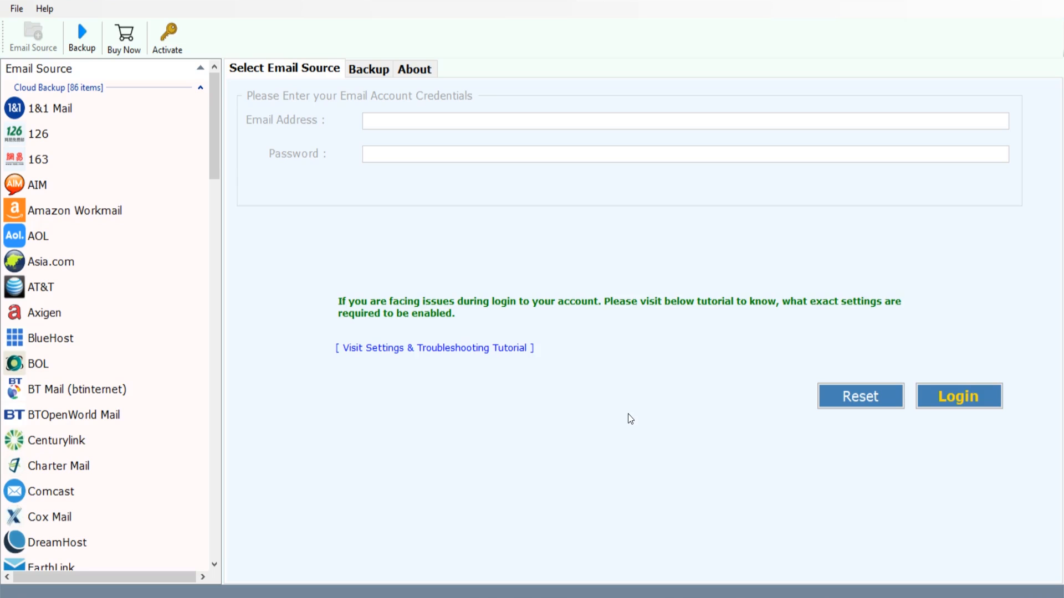
{"action": "left_click", "coordinate": [49, 108]}
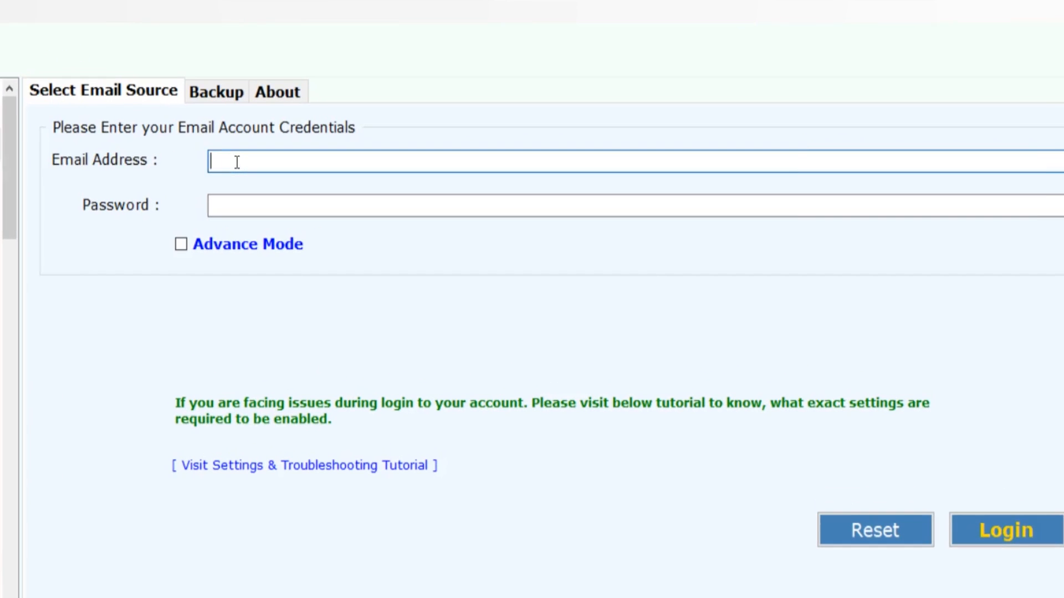
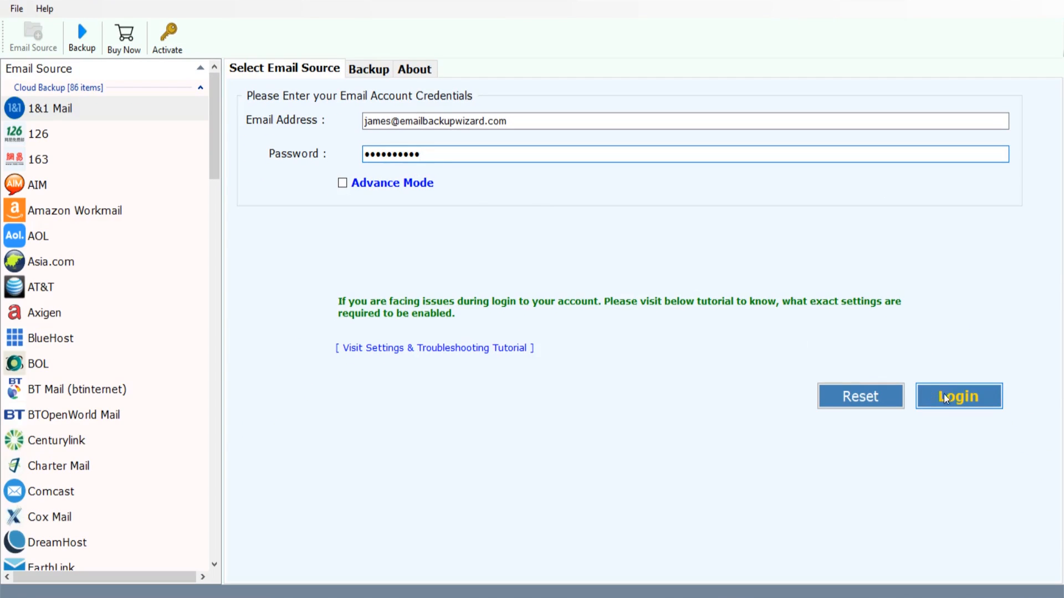
{"action": "left_click", "coordinate": [958, 396]}
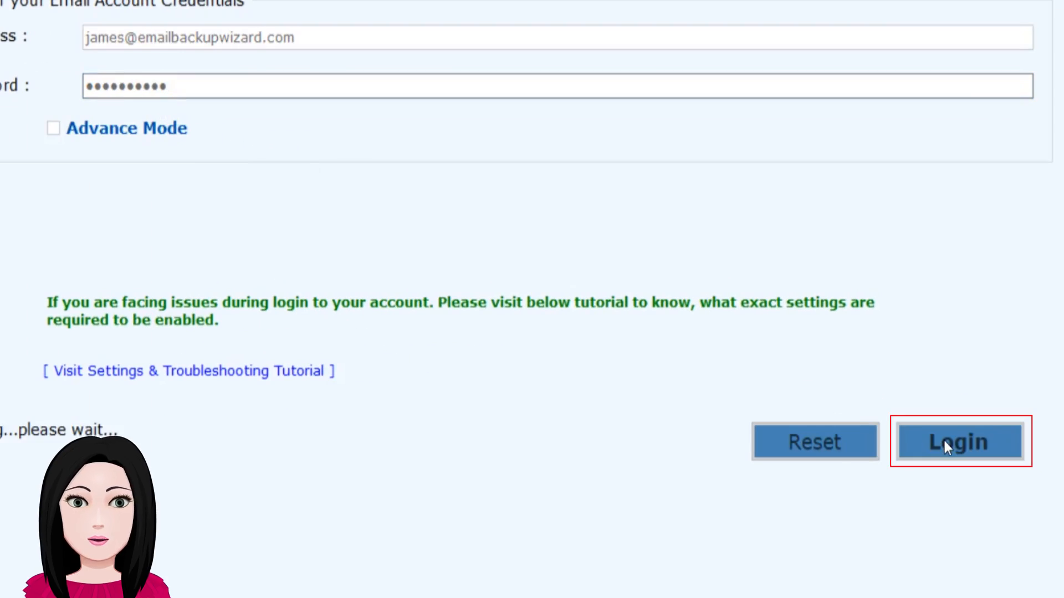
{"action": "left_click", "coordinate": [959, 442]}
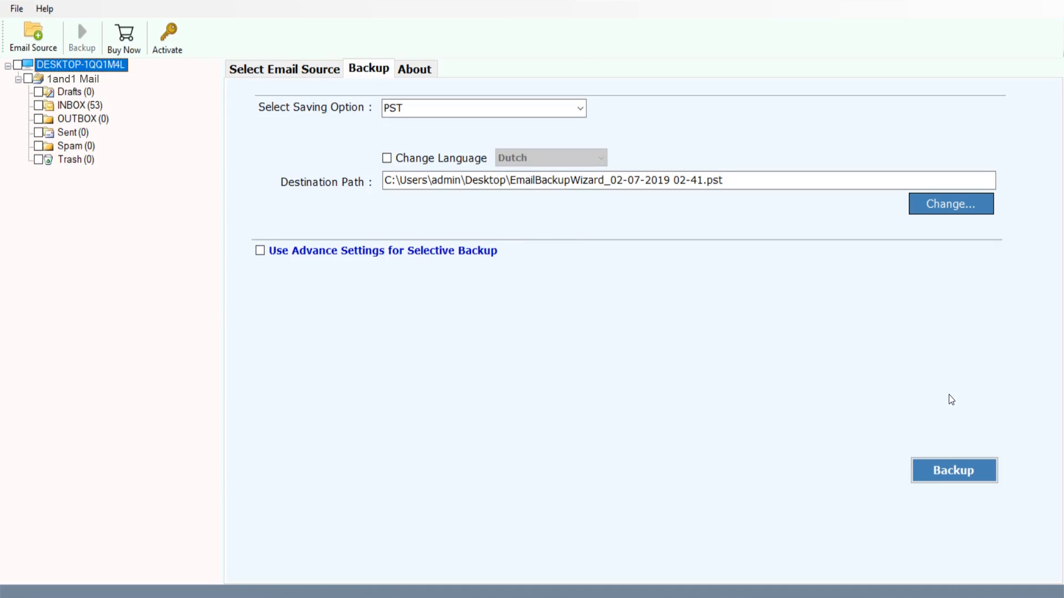
{"action": "mouse_move", "coordinate": [39, 95]}
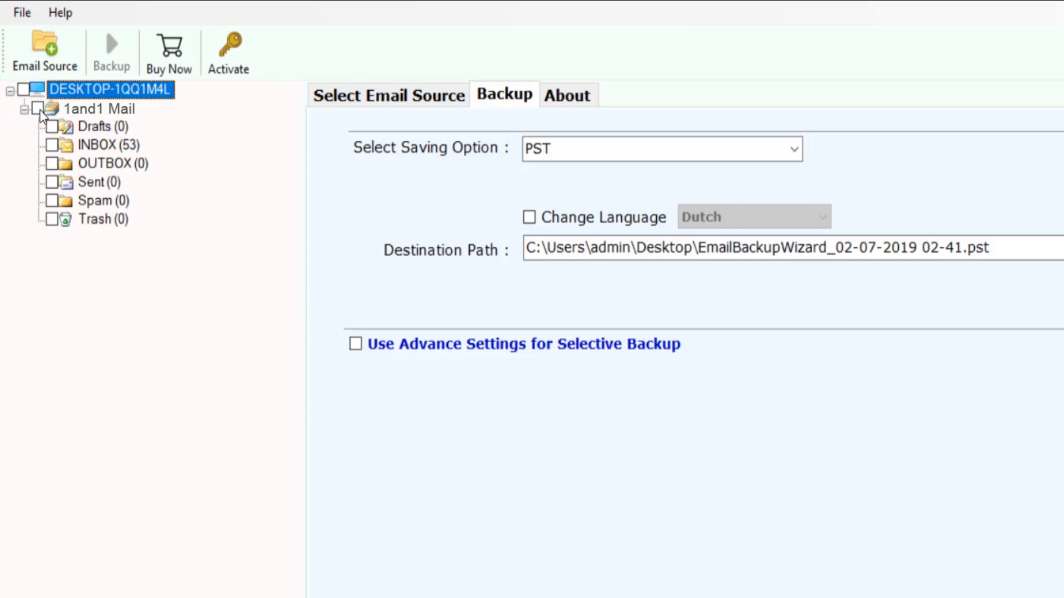
Check all 1and1 Mail folders and choose PDF as the saving option
{"action": "left_click", "coordinate": [39, 109]}
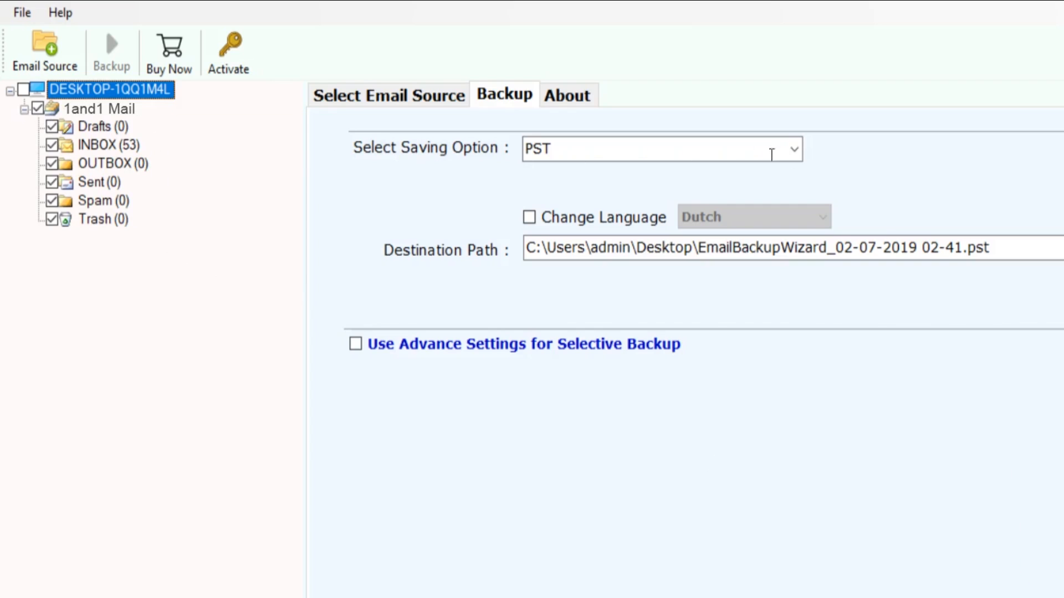
{"action": "left_click", "coordinate": [793, 149]}
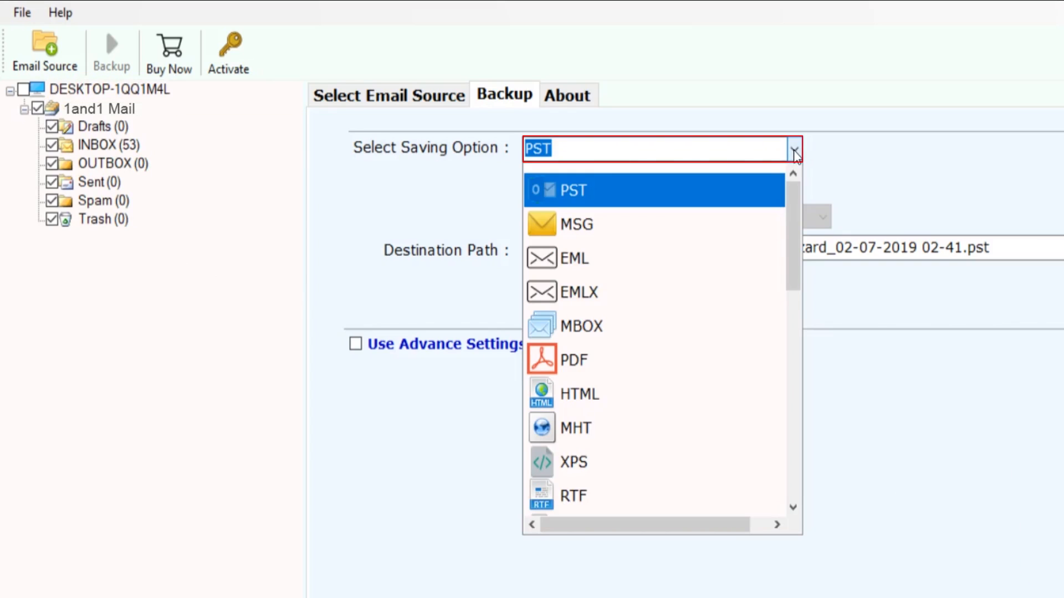
{"action": "mouse_move", "coordinate": [662, 358]}
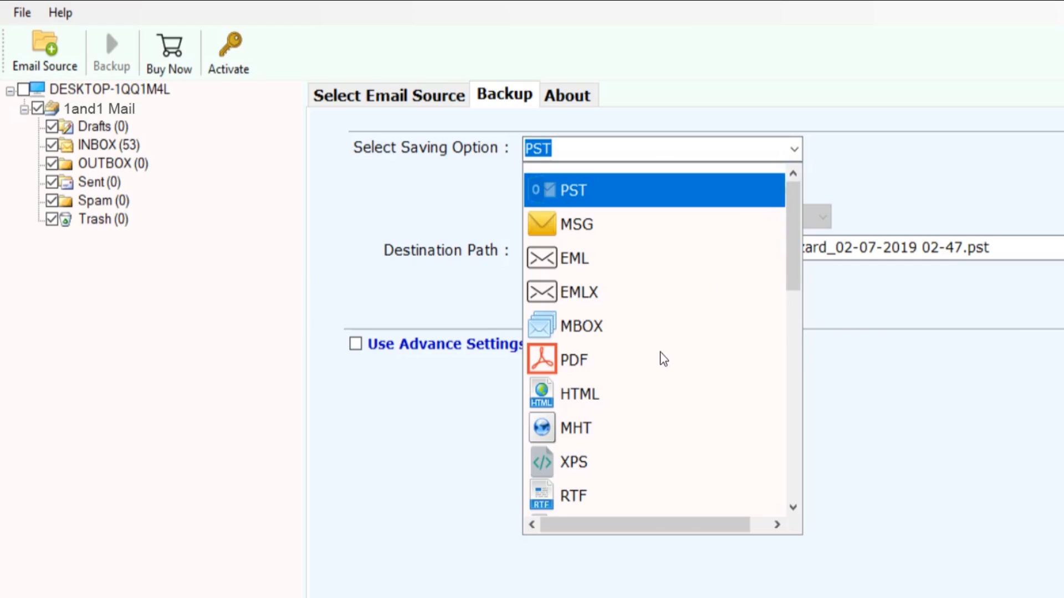
{"action": "mouse_move", "coordinate": [664, 360]}
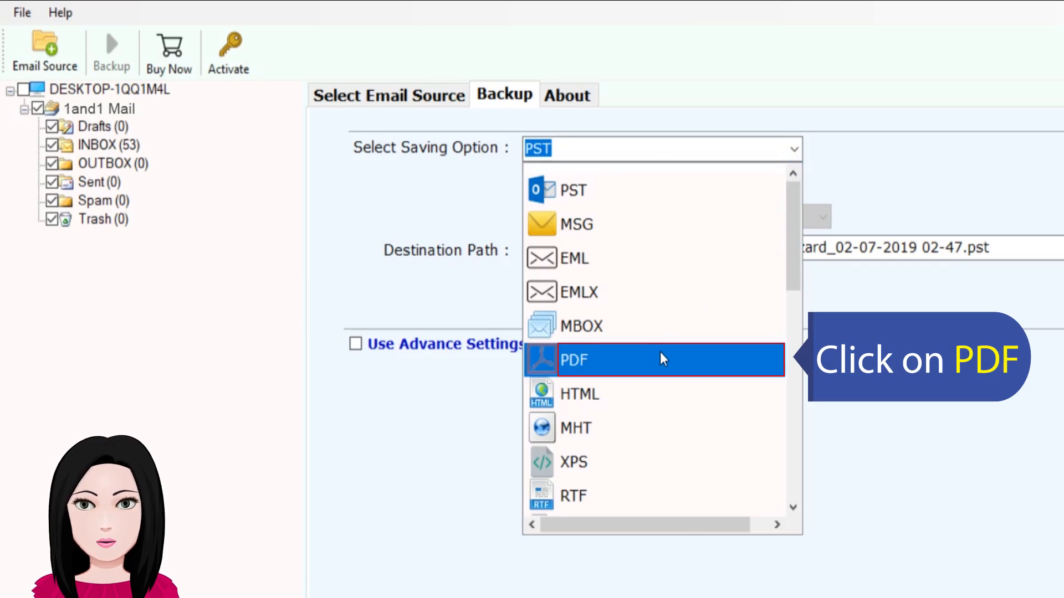
{"action": "left_click", "coordinate": [574, 360]}
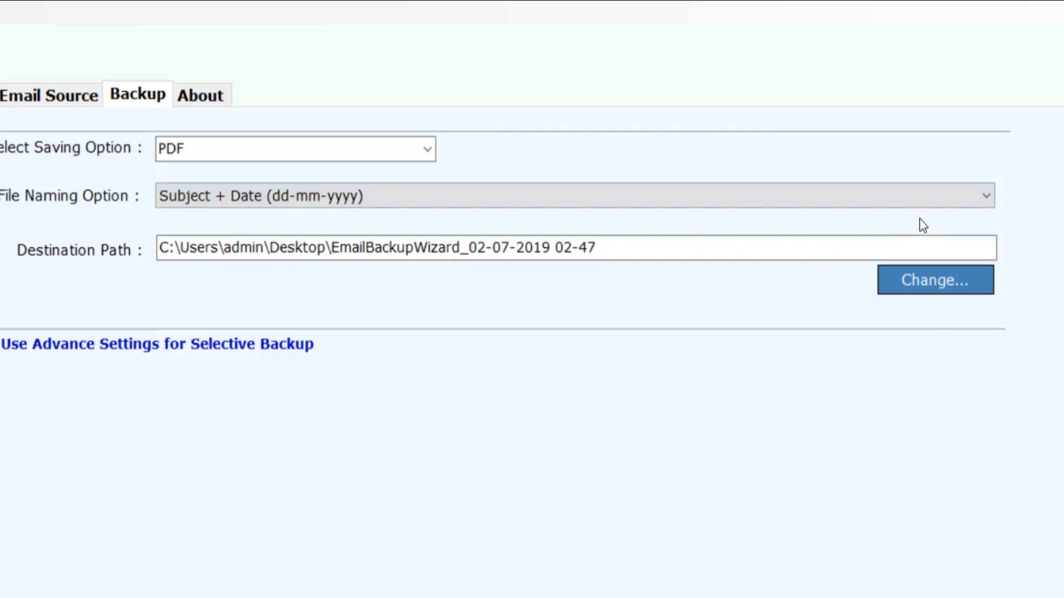
{"action": "mouse_move", "coordinate": [935, 280]}
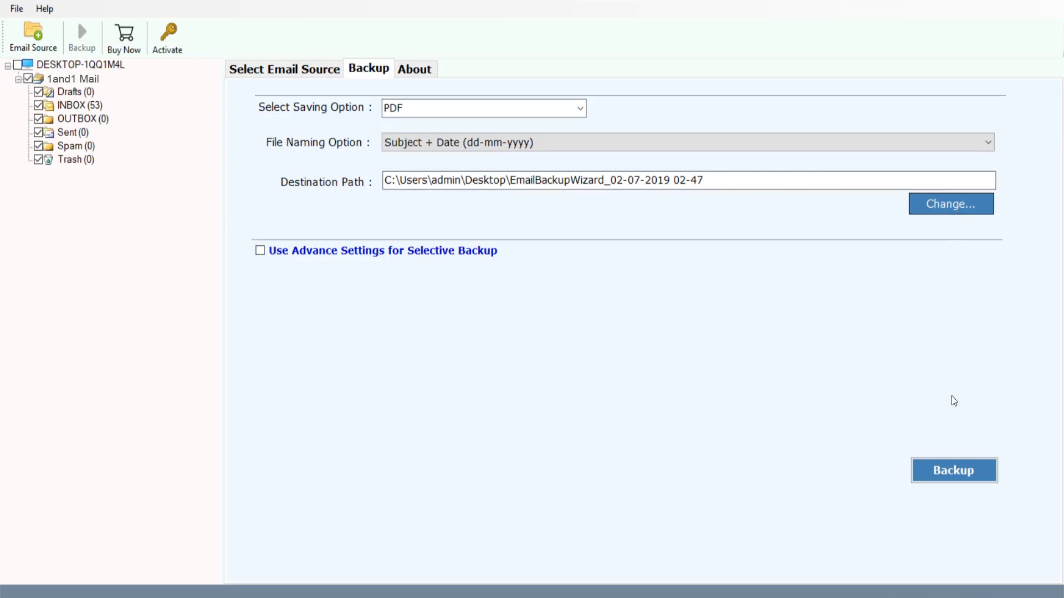
Back up the selected folders to PDF and dismiss the completion message
{"action": "left_click", "coordinate": [953, 470]}
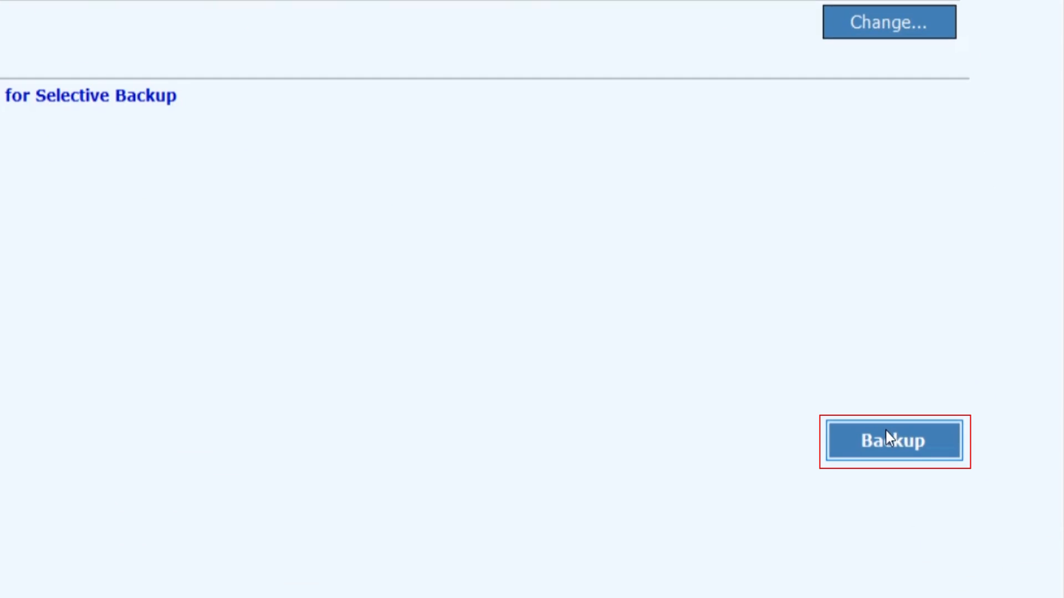
{"action": "left_click", "coordinate": [895, 441]}
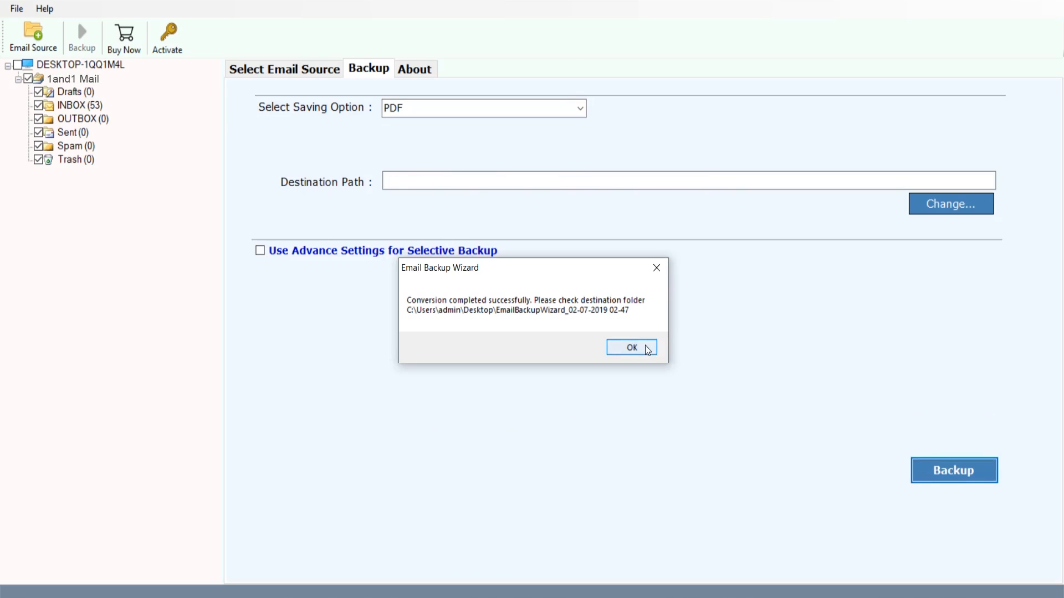
{"action": "left_click", "coordinate": [631, 347]}
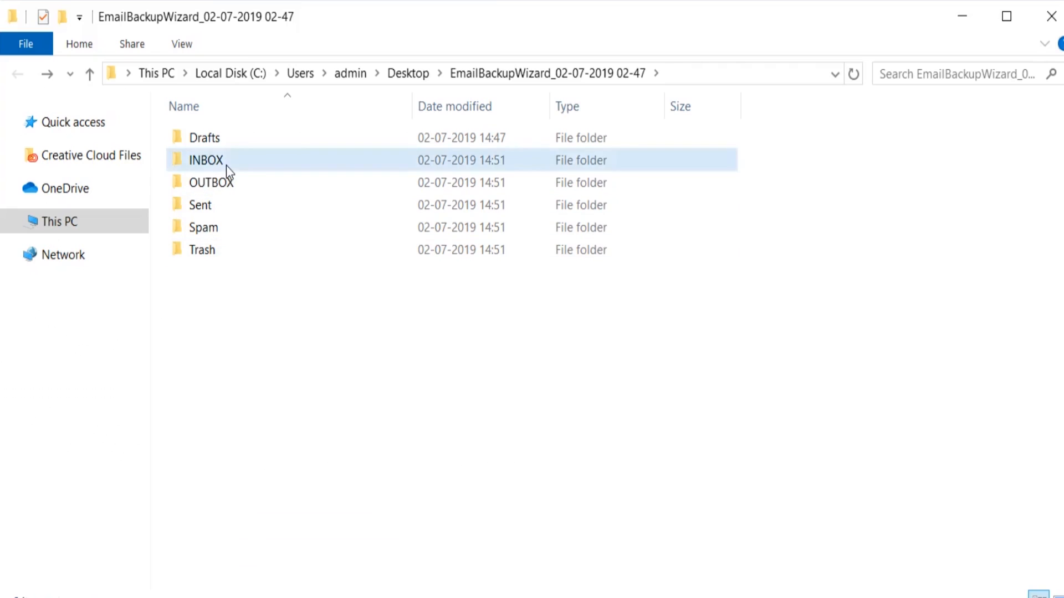
Open the INBOX folder in the EmailBackupWizard destination to view the PDF emails
{"action": "double_click", "coordinate": [205, 159]}
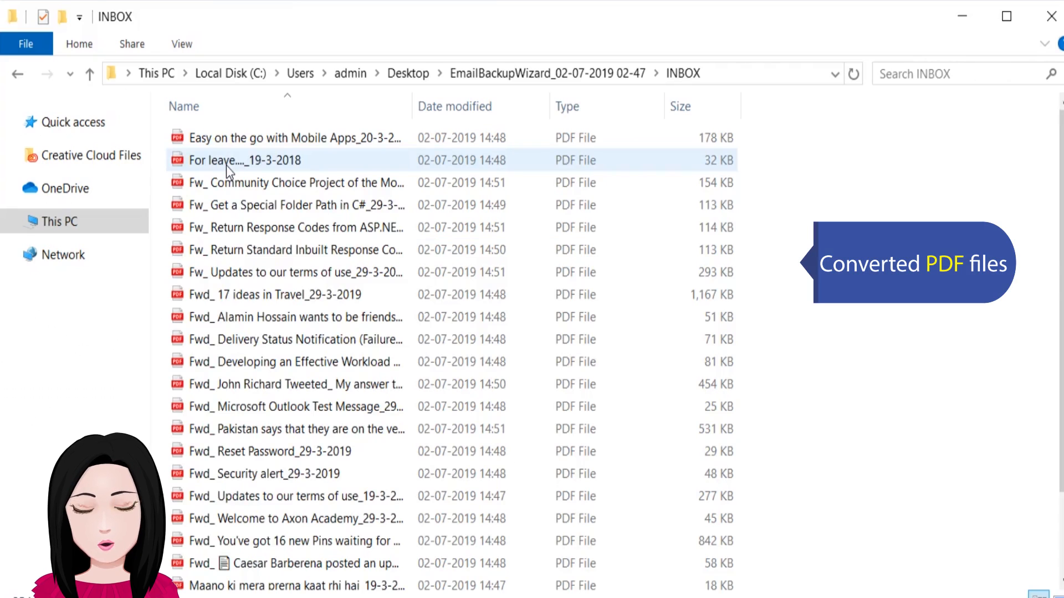